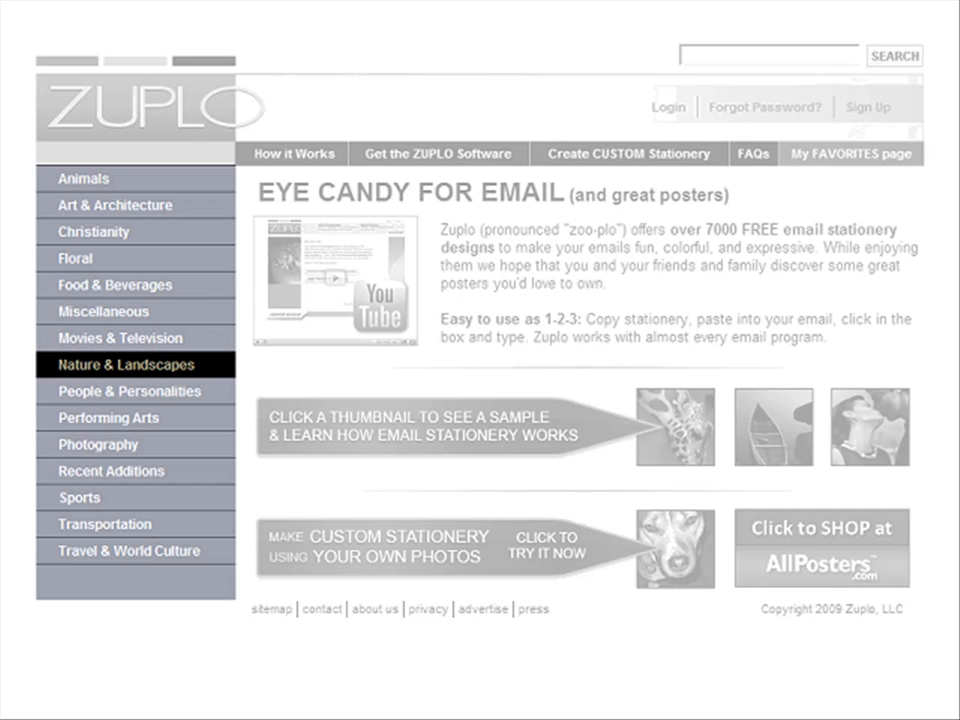
Choose the water-drops Nature & Landscapes stationery and copy its template to the clipboard, allowing access.
{"action": "left_click", "coordinate": [128, 364]}
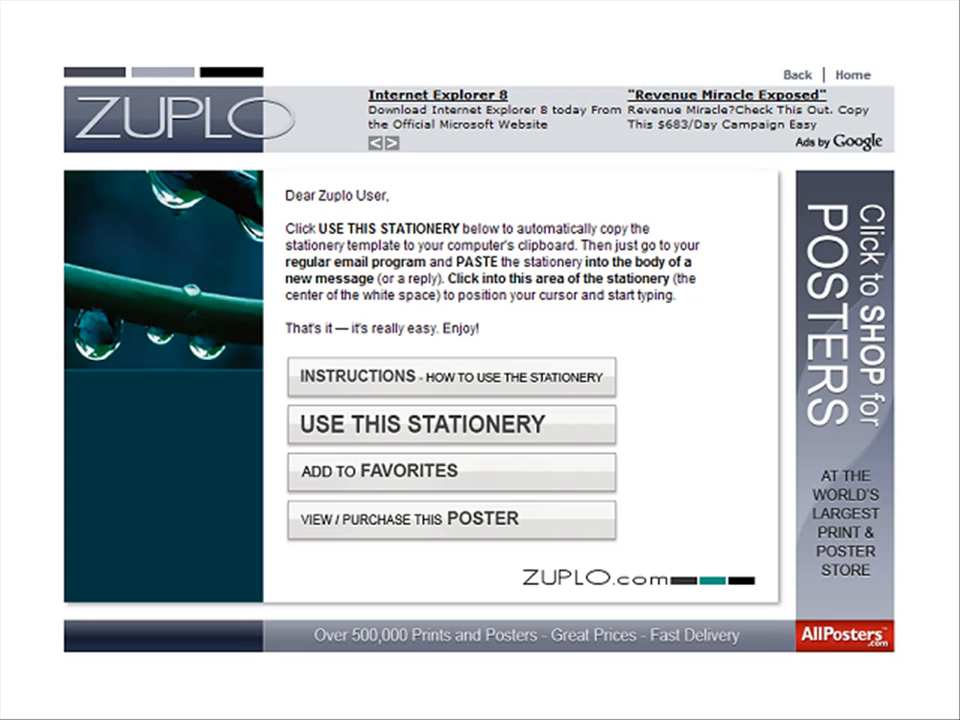
{"action": "left_click", "coordinate": [452, 424]}
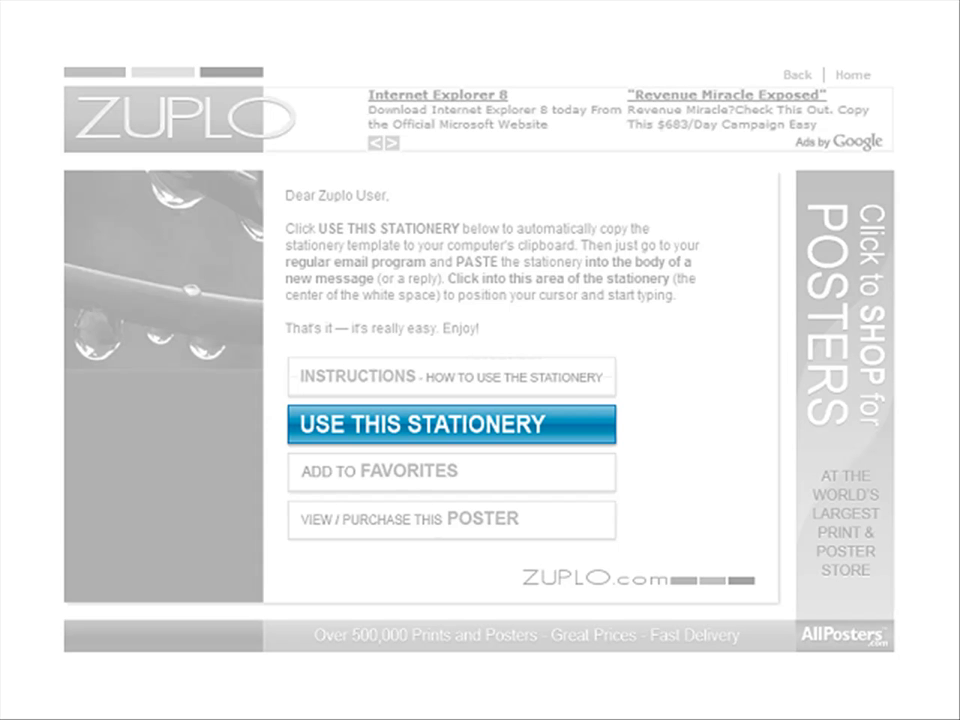
{"action": "left_click", "coordinate": [452, 424]}
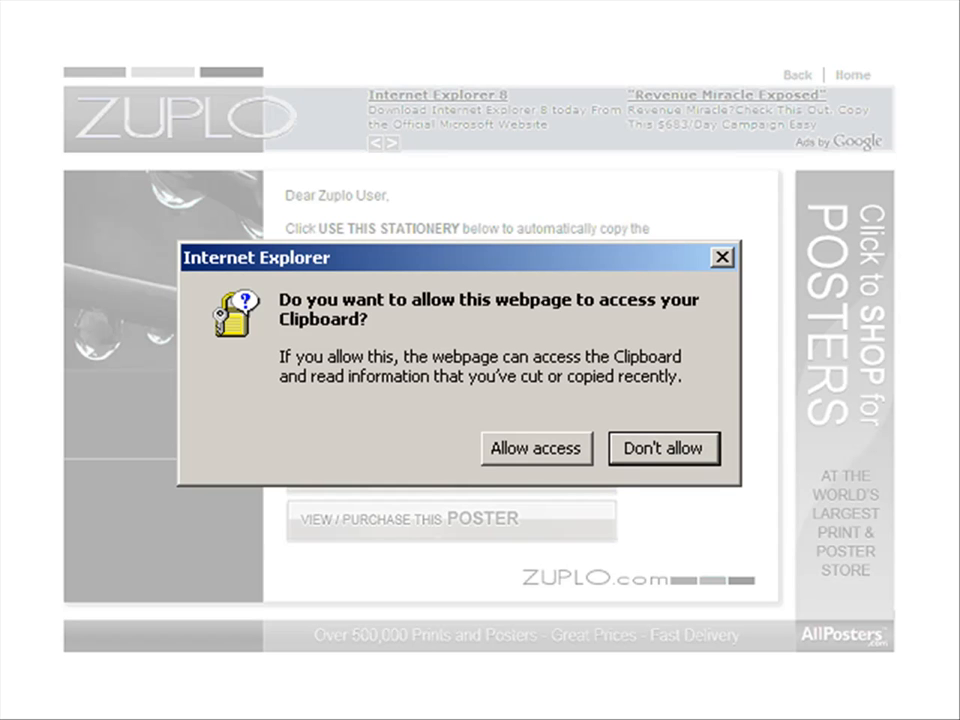
{"action": "mouse_move", "coordinate": [536, 448]}
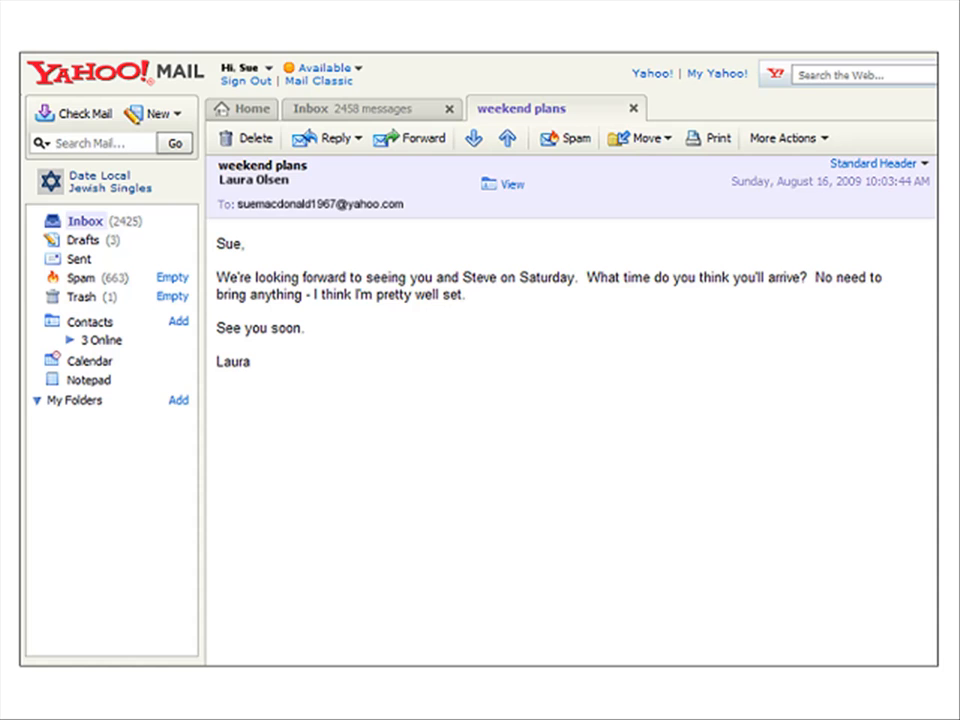
Reply to the weekend plans message and paste the copied stationery into the body.
{"action": "left_click", "coordinate": [330, 138]}
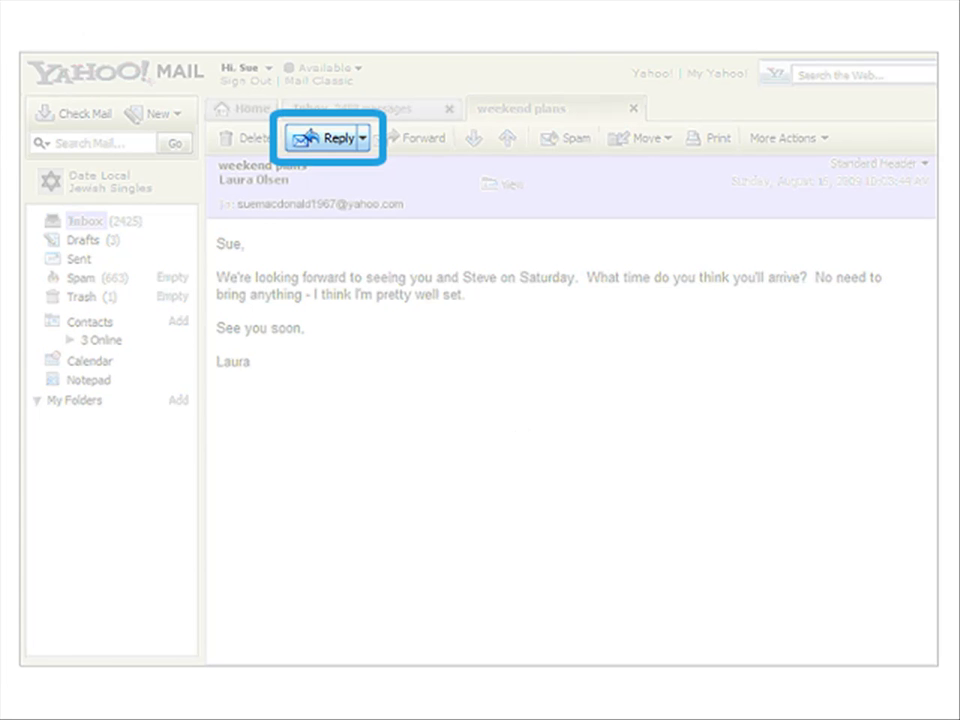
{"action": "left_click", "coordinate": [332, 138]}
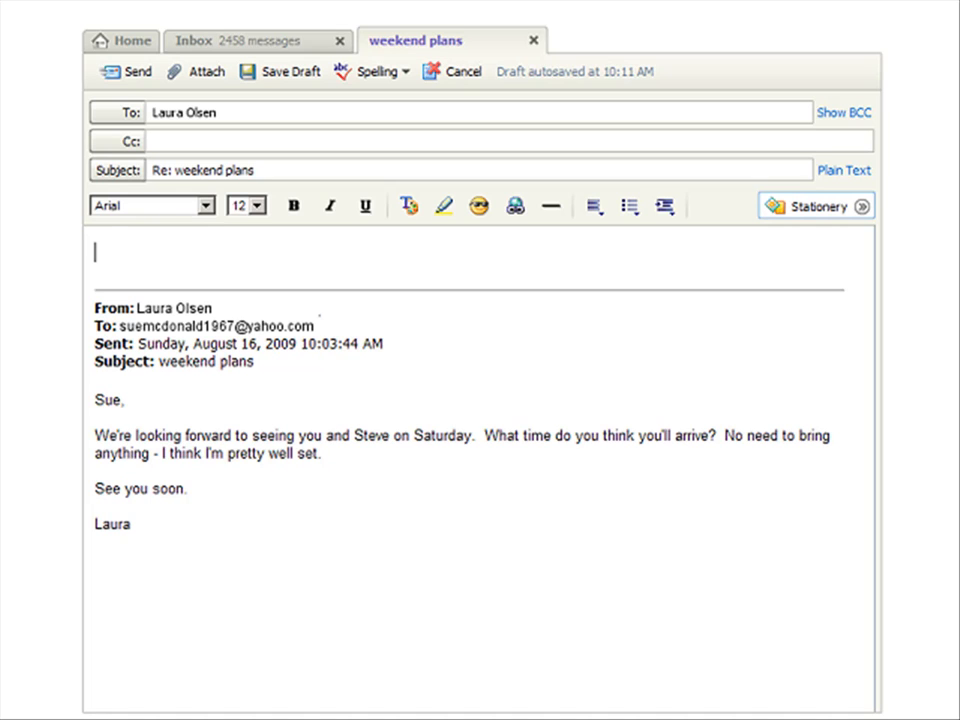
{"action": "left_click", "coordinate": [96, 252]}
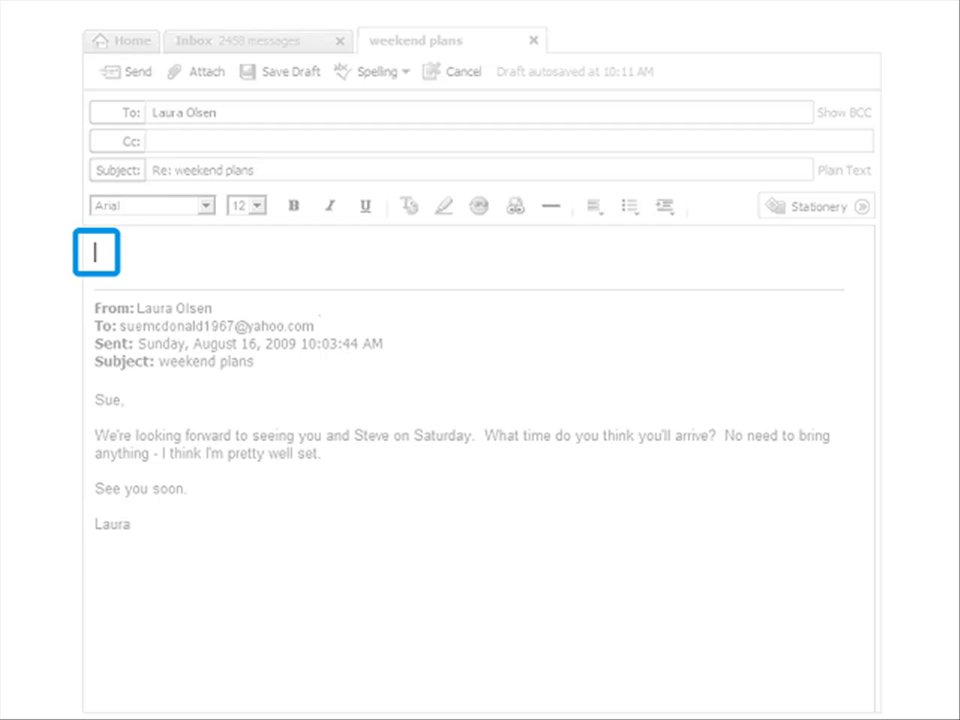
{"action": "right_click", "coordinate": [96, 252]}
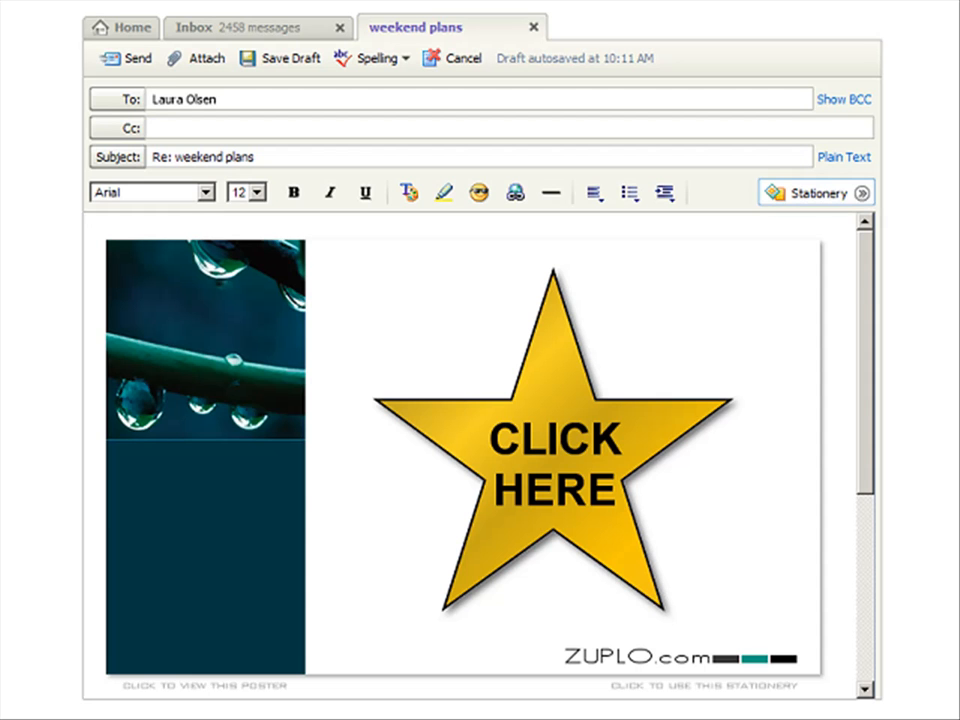
Dismiss the CLICK HERE star and place the cursor in the stationery's white typing area.
{"action": "left_click", "coordinate": [550, 450]}
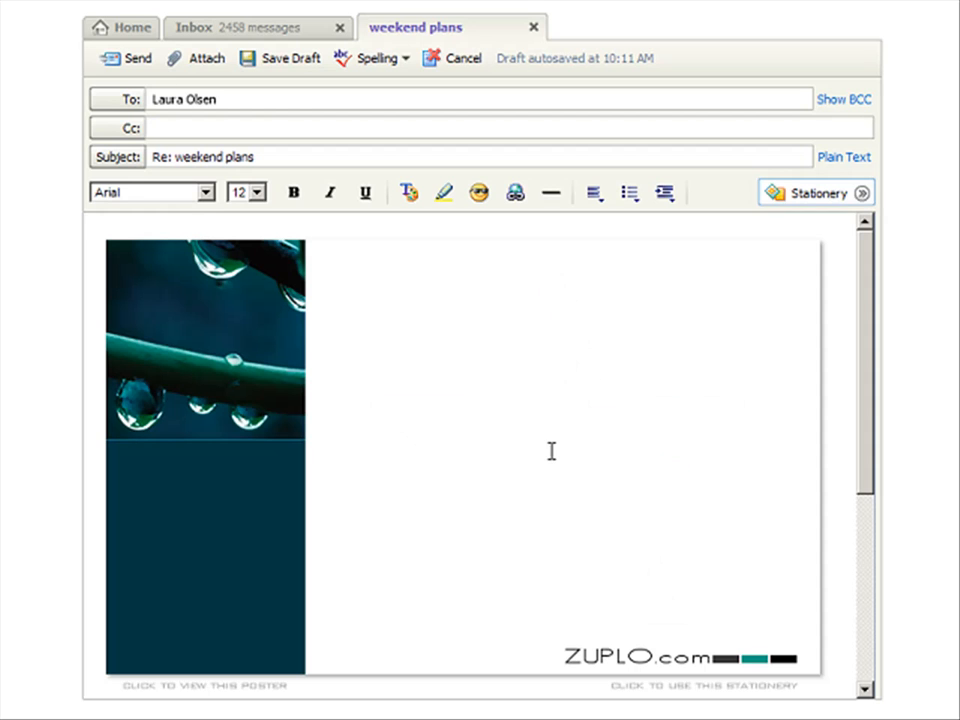
{"action": "left_click", "coordinate": [338, 302]}
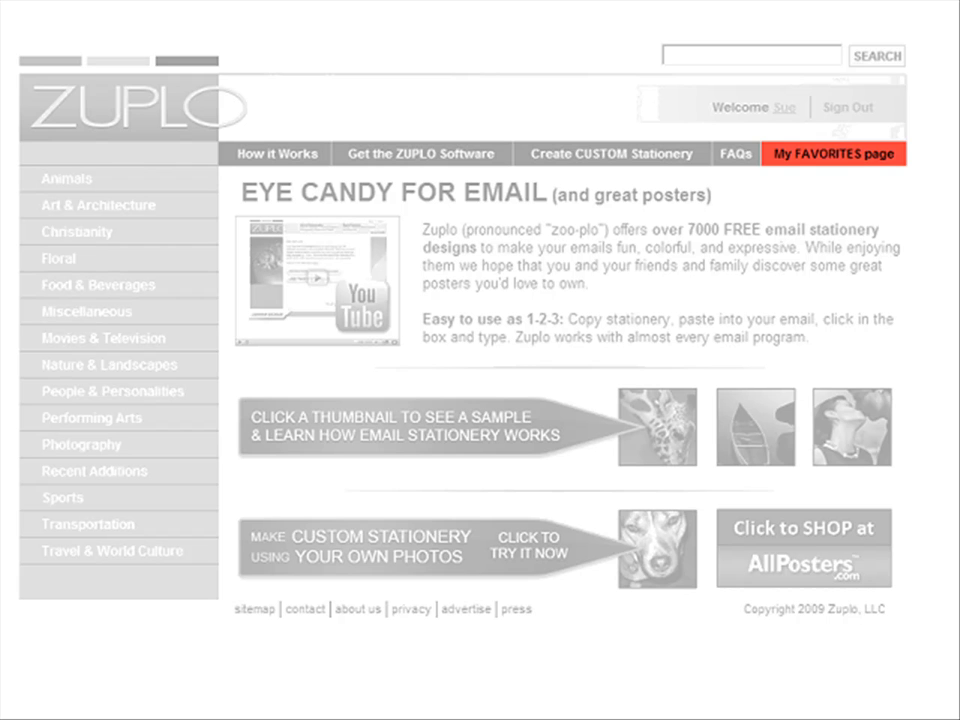
Reopen the water-drops stationery and add it to My Favorites.
{"action": "left_click", "coordinate": [832, 154]}
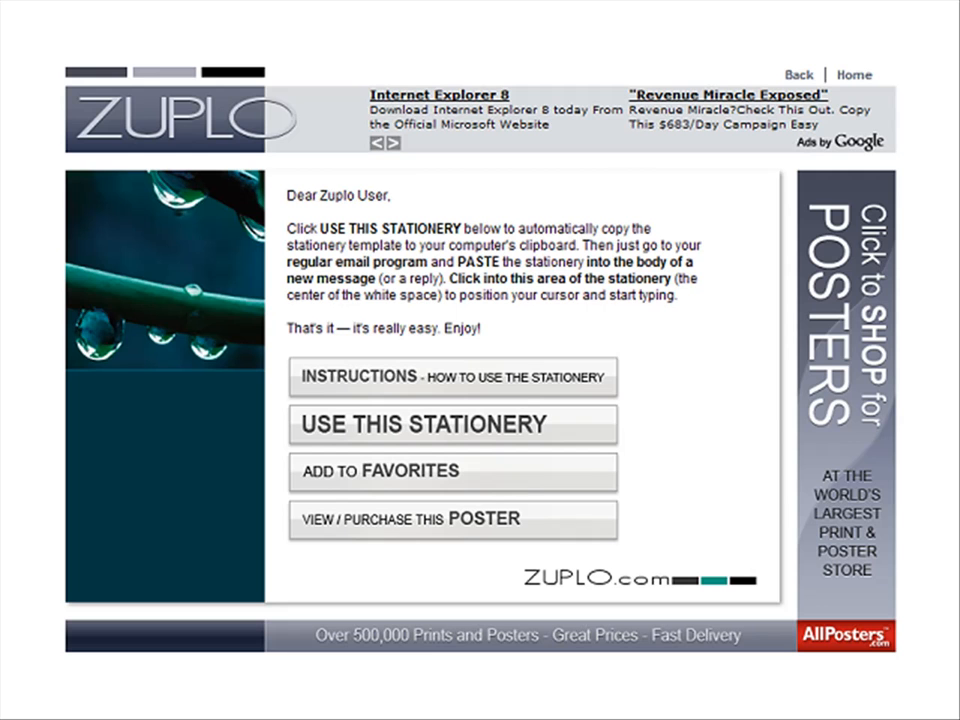
{"action": "left_click", "coordinate": [452, 472]}
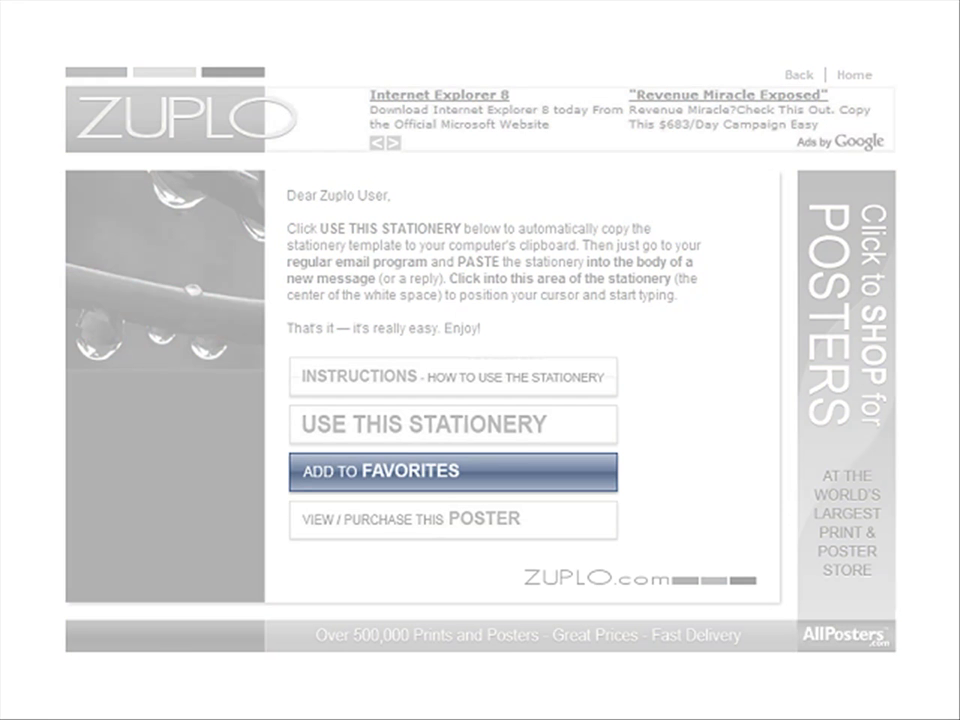
{"action": "left_click", "coordinate": [452, 472]}
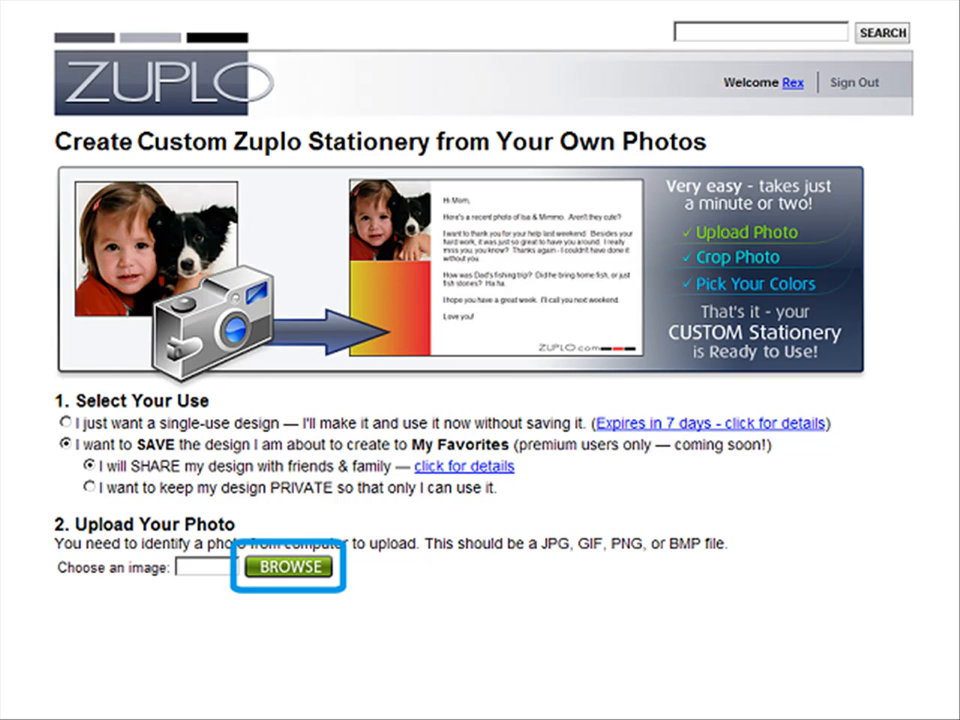
Upload IMG_1031.JPG and crop a medium rectangle around the sleeping dog's head.
{"action": "left_click", "coordinate": [288, 568]}
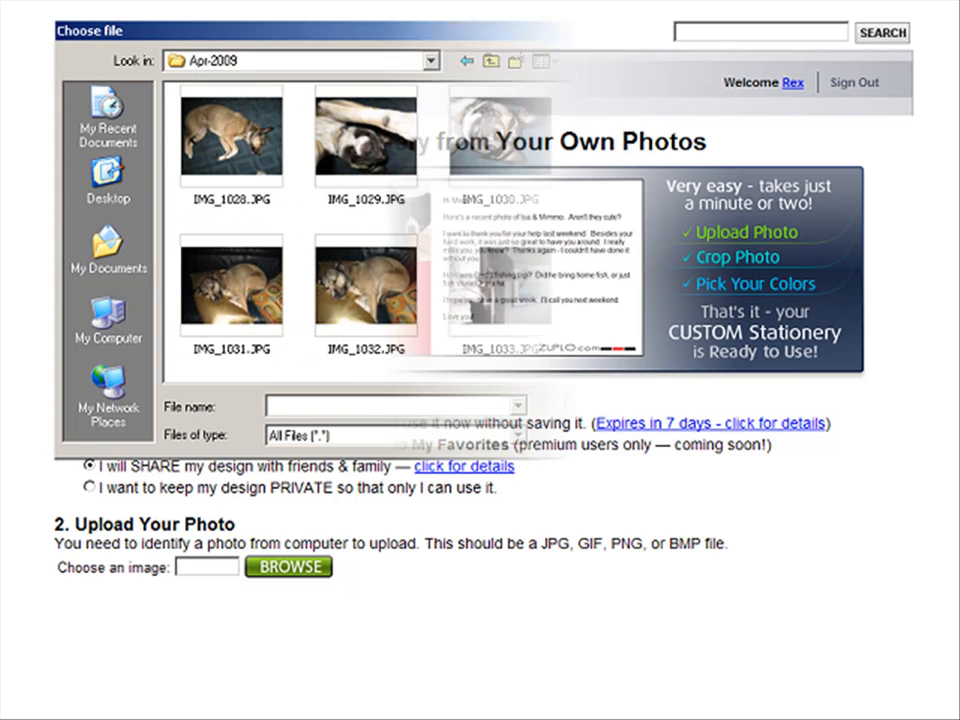
{"action": "left_click", "coordinate": [230, 288]}
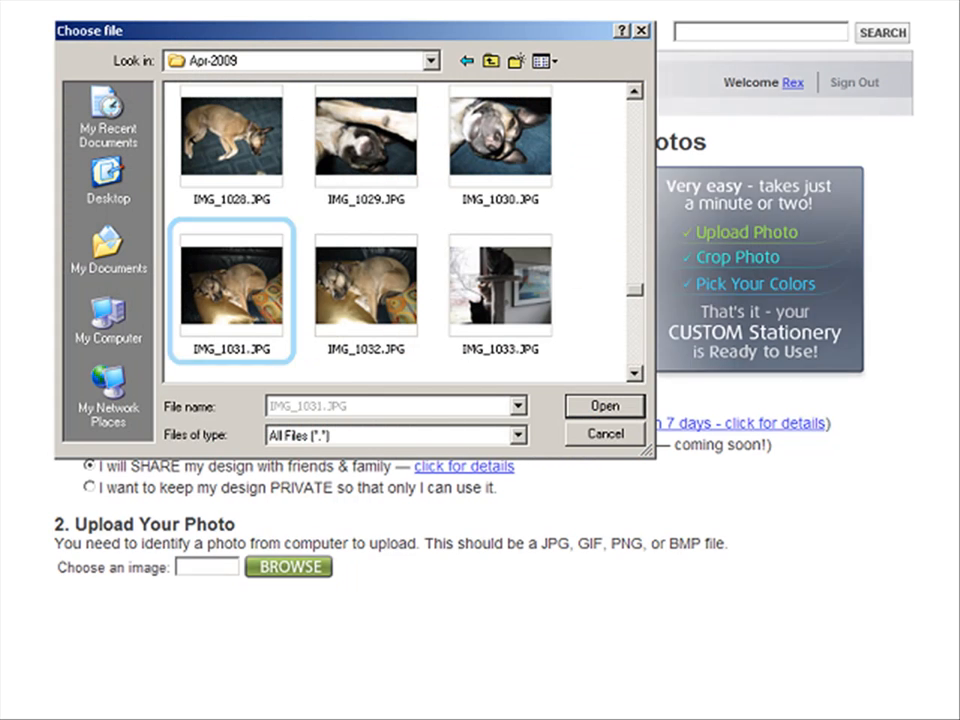
{"action": "left_click", "coordinate": [604, 404]}
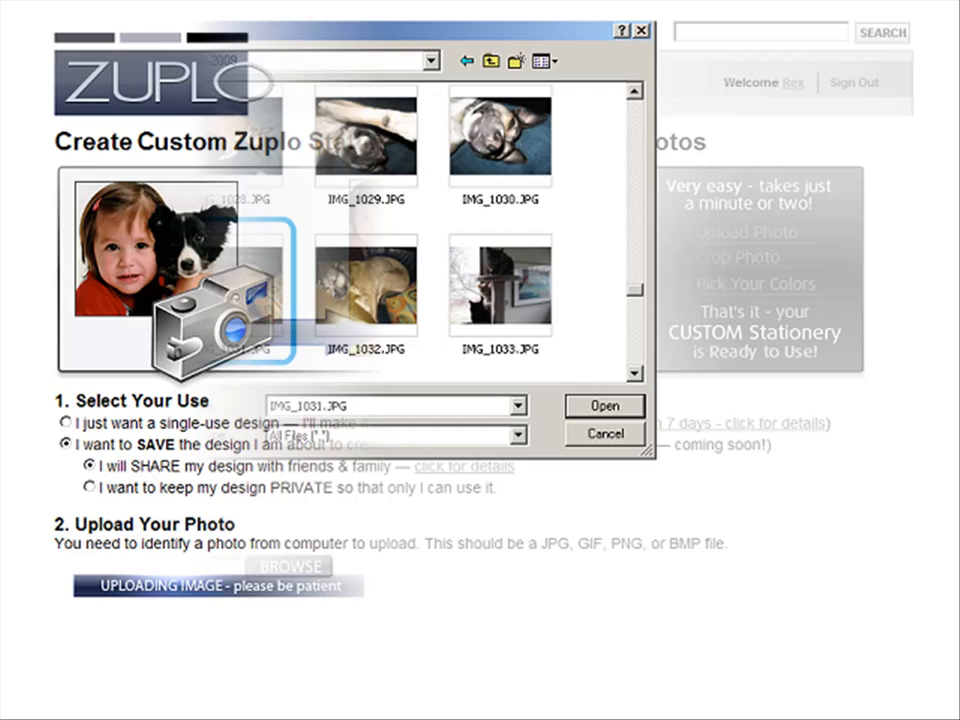
{"action": "left_click", "coordinate": [604, 404]}
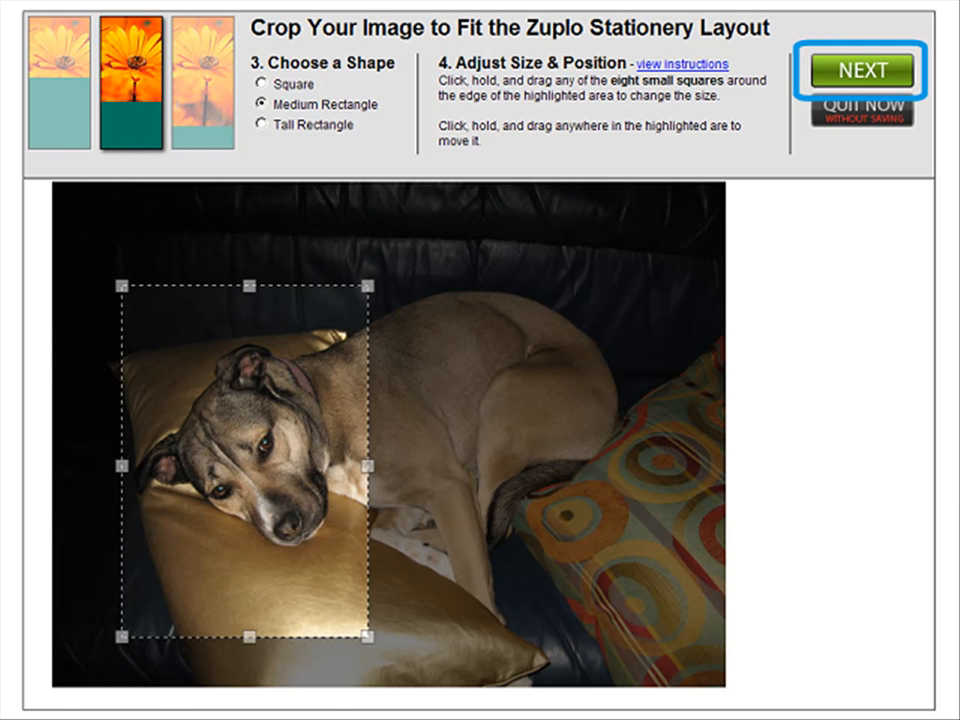
Colour the left vertical banner gold, then the photo separator line and logo highlight.
{"action": "left_click", "coordinate": [860, 68]}
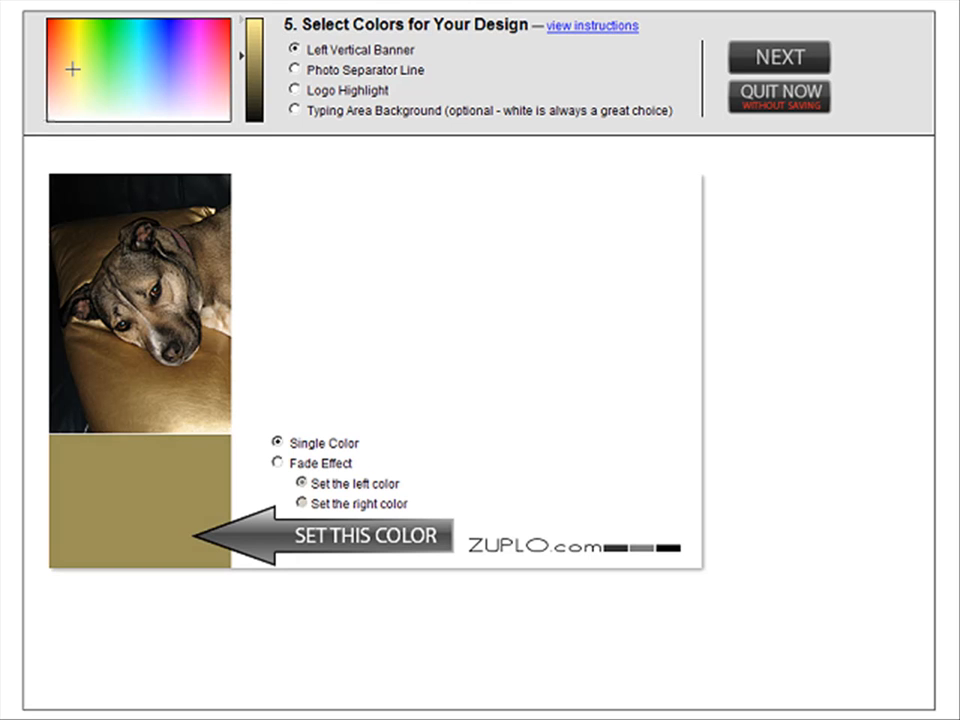
{"action": "left_click", "coordinate": [296, 70]}
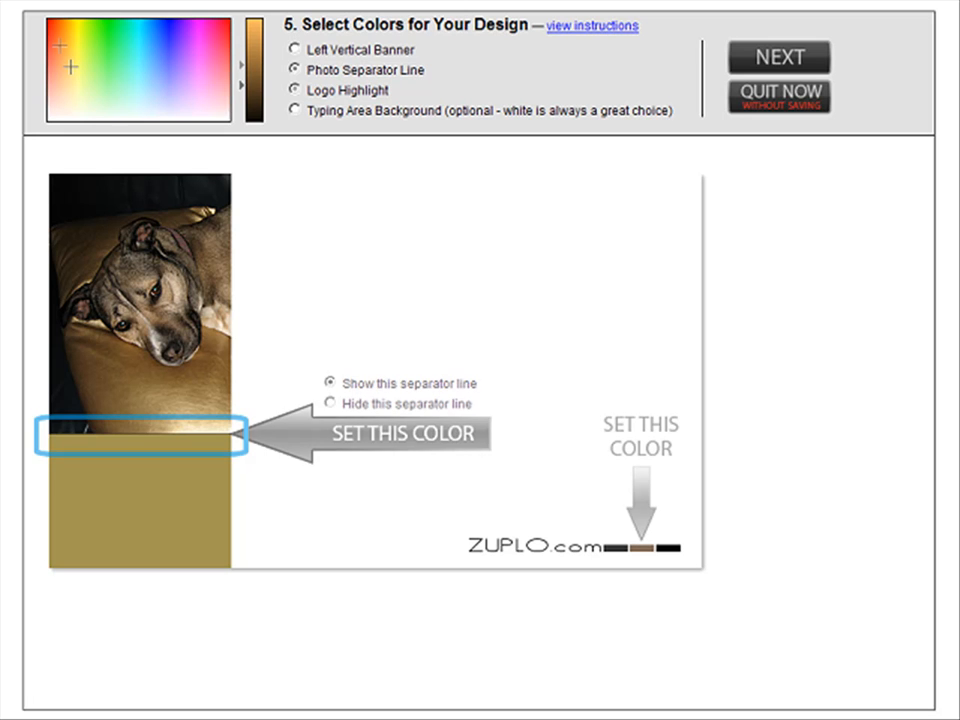
{"action": "left_click", "coordinate": [298, 90]}
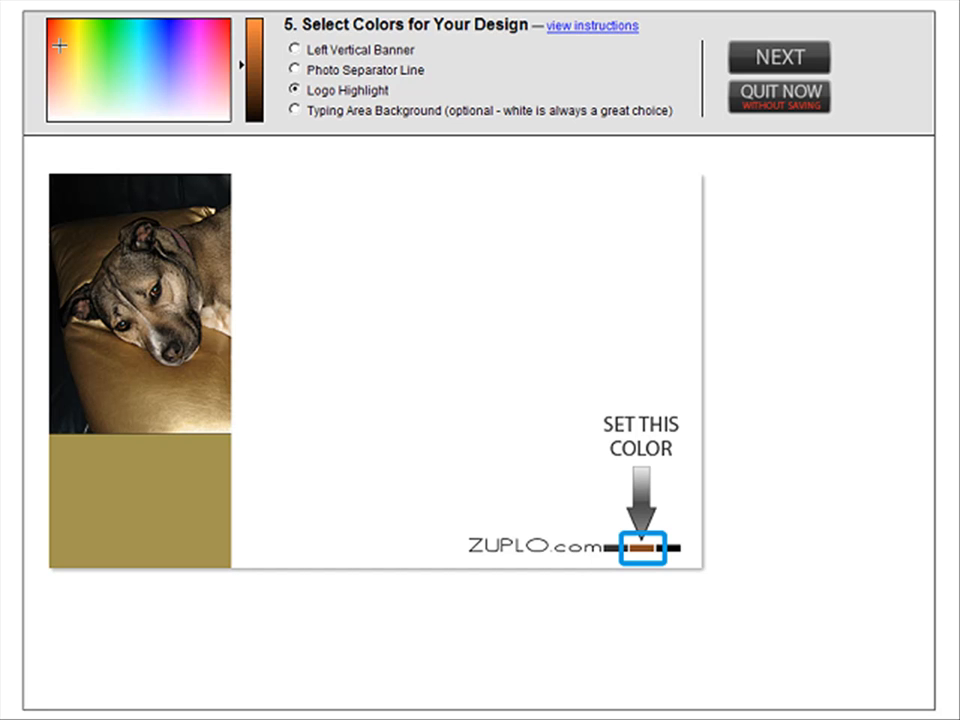
{"action": "left_click", "coordinate": [296, 112]}
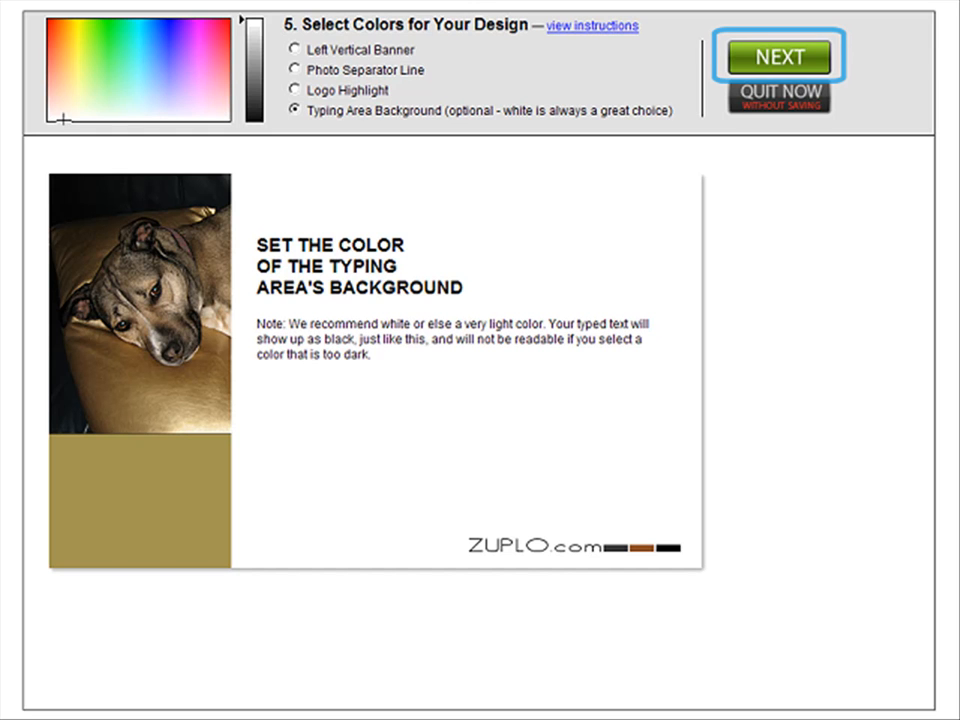
Frame the dog's face as the Favorites thumbnail and finish saving the custom stationery.
{"action": "left_click", "coordinate": [782, 56]}
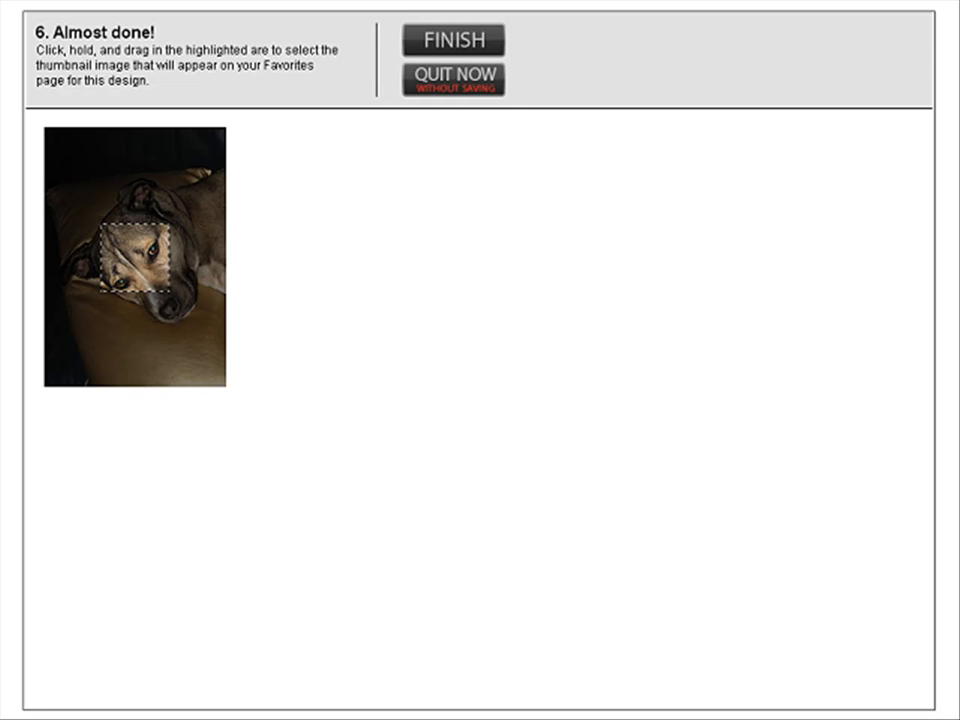
{"action": "left_click_drag", "start_coordinate": [110, 216], "coordinate": [164, 296]}
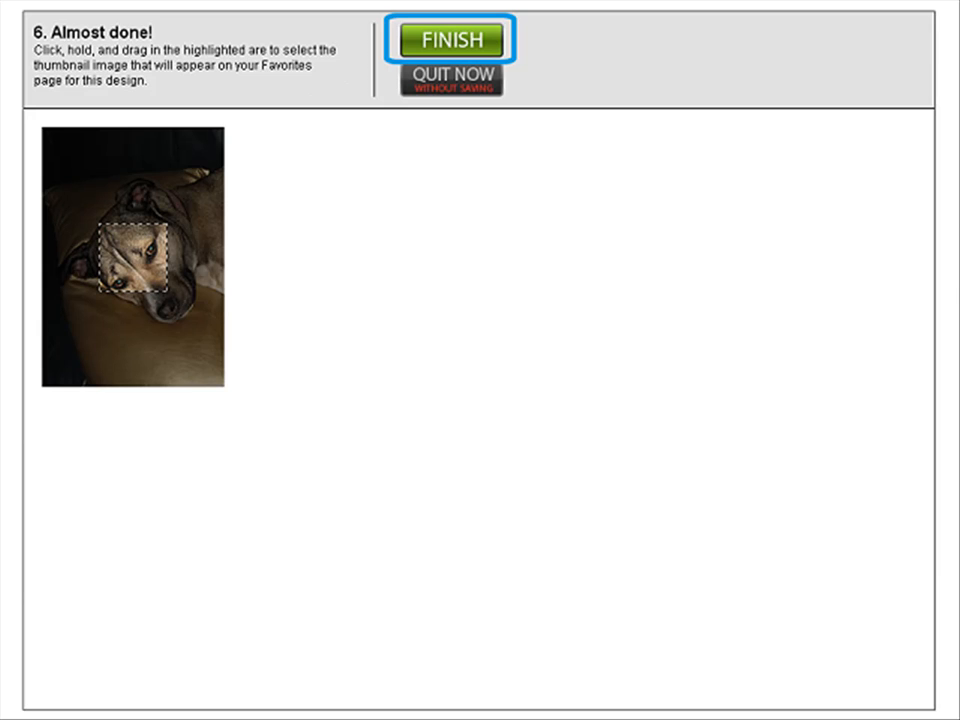
{"action": "left_click", "coordinate": [452, 40]}
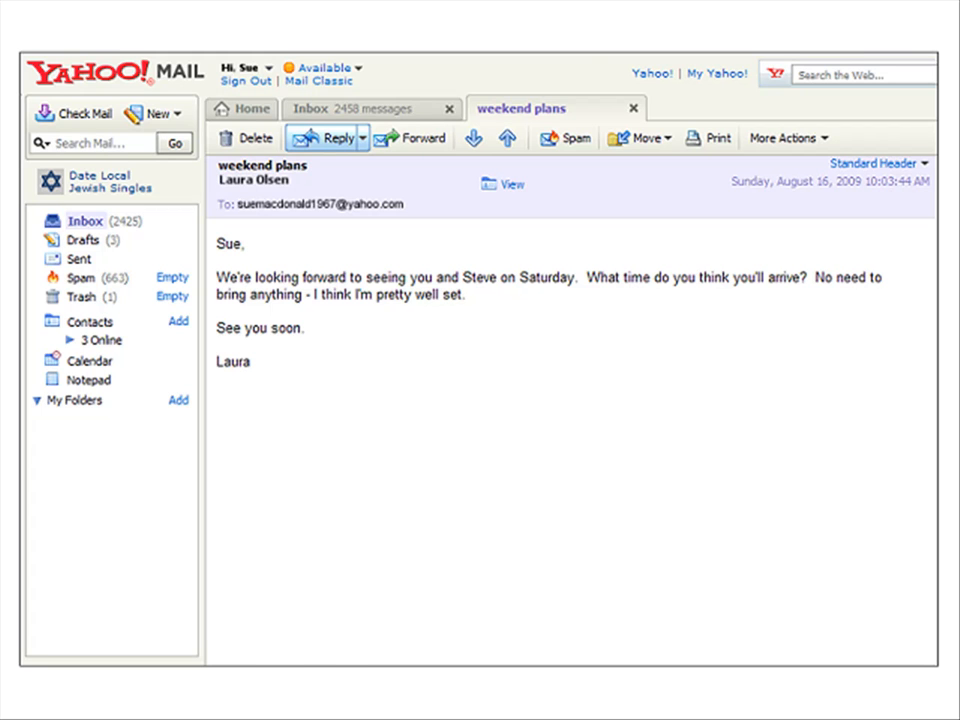
Reply to the weekend plans message and pick the gold-banner dog stationery from Zuplo Favorites.
{"action": "left_click", "coordinate": [330, 138]}
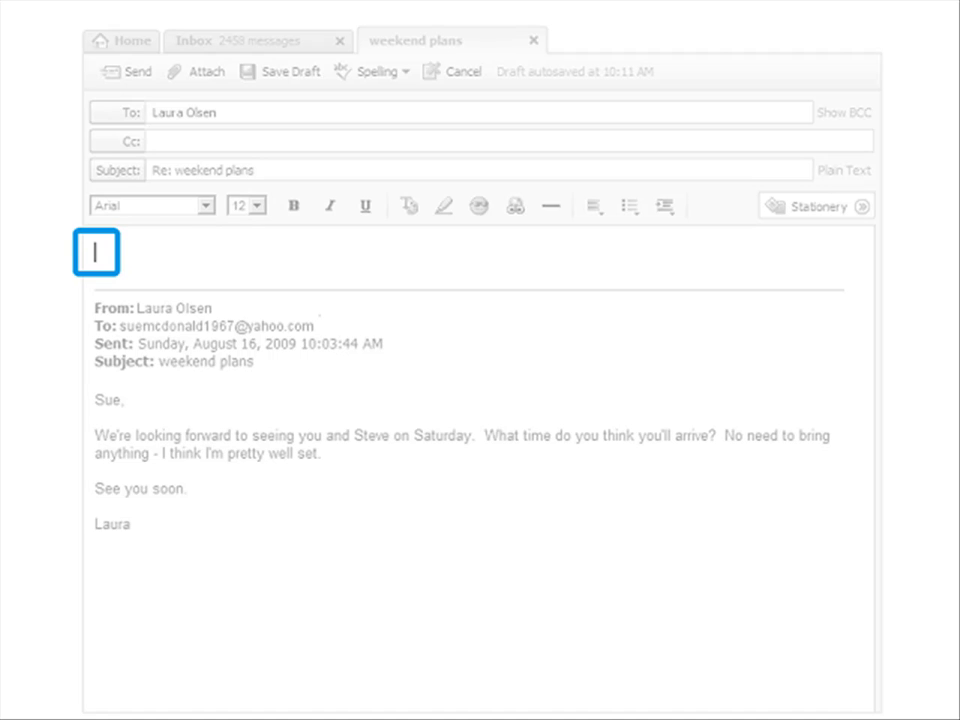
{"action": "right_click", "coordinate": [96, 252]}
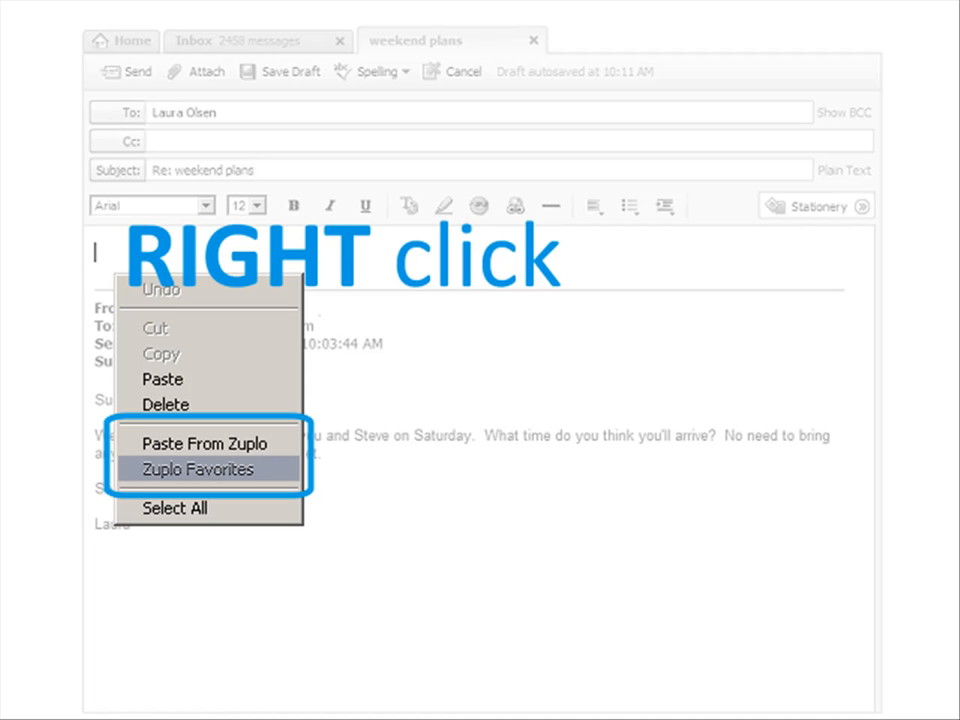
{"action": "mouse_move", "coordinate": [196, 468]}
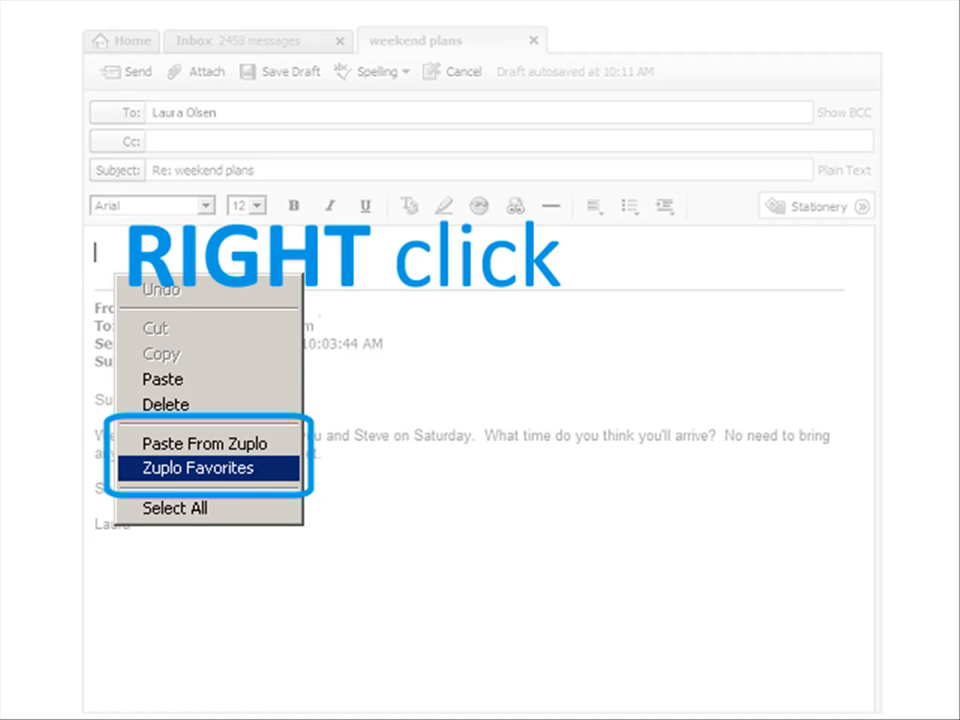
{"action": "left_click", "coordinate": [200, 468]}
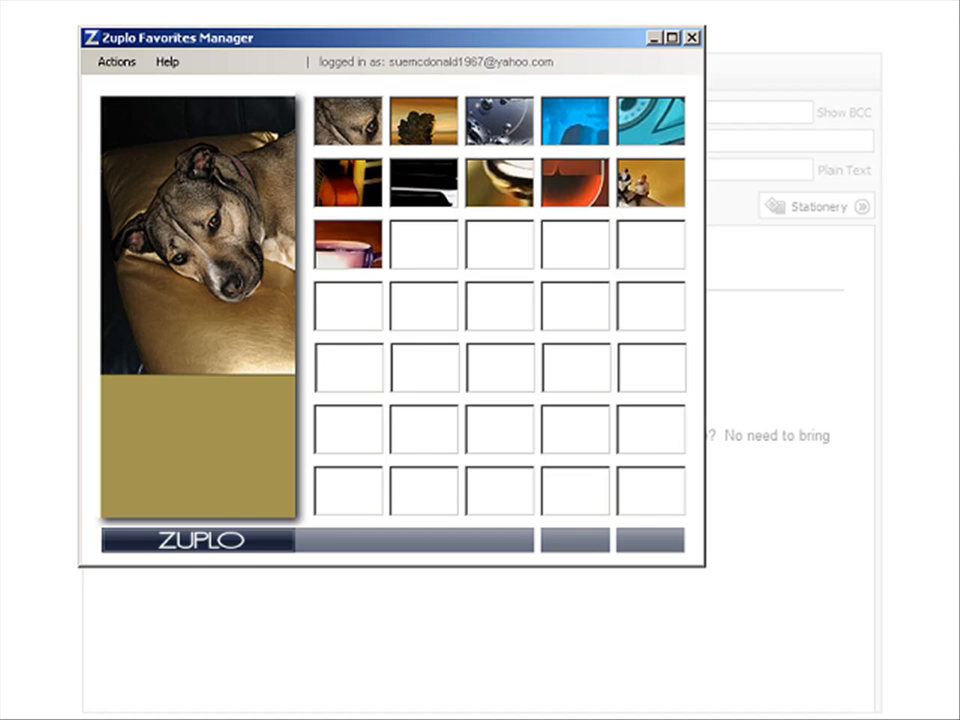
{"action": "left_click", "coordinate": [346, 118]}
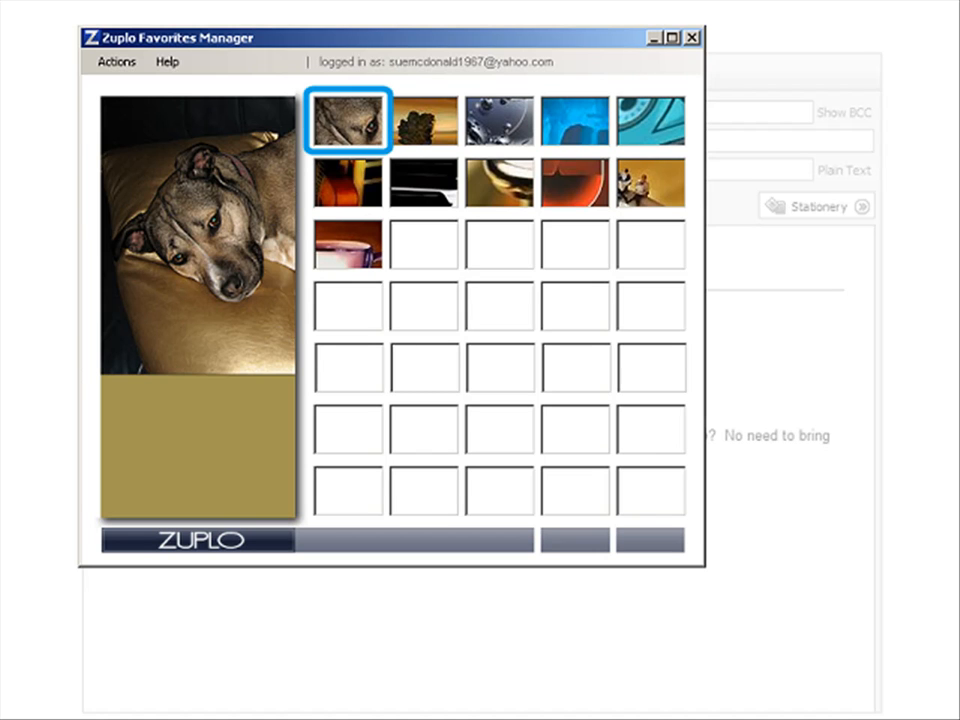